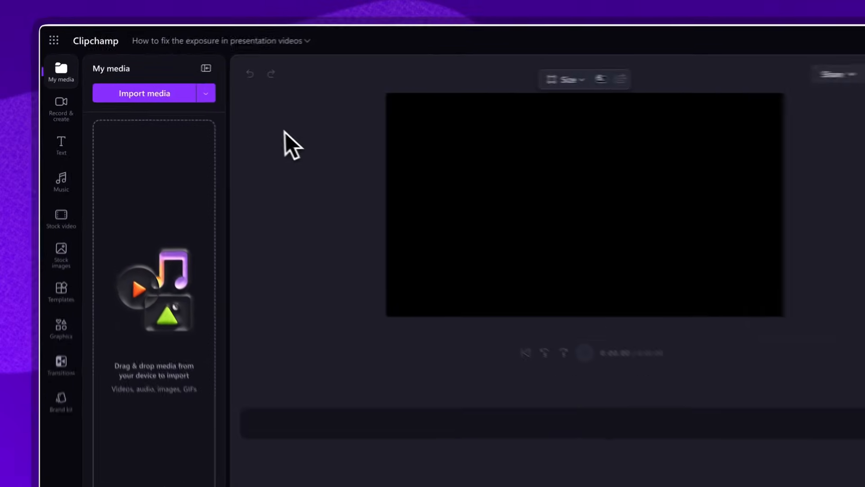
Import Presentation Video.mp4 from the device into the media library
click(144, 93)
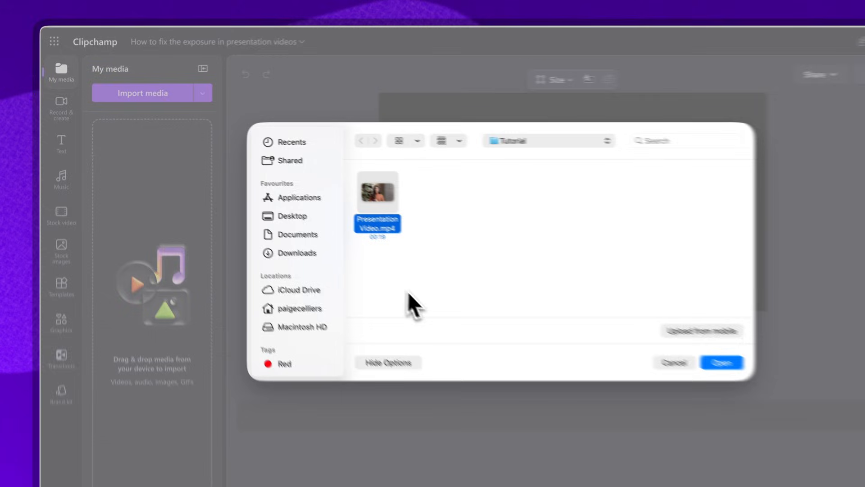
click(721, 362)
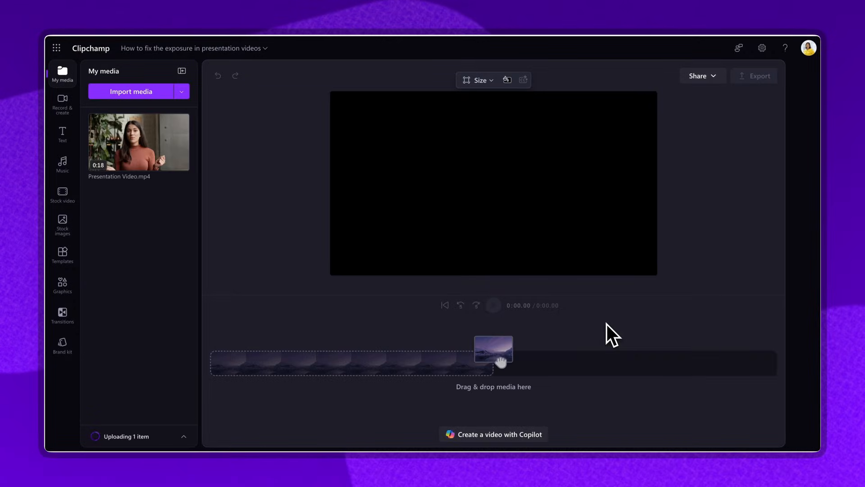
mouse_move(176, 154)
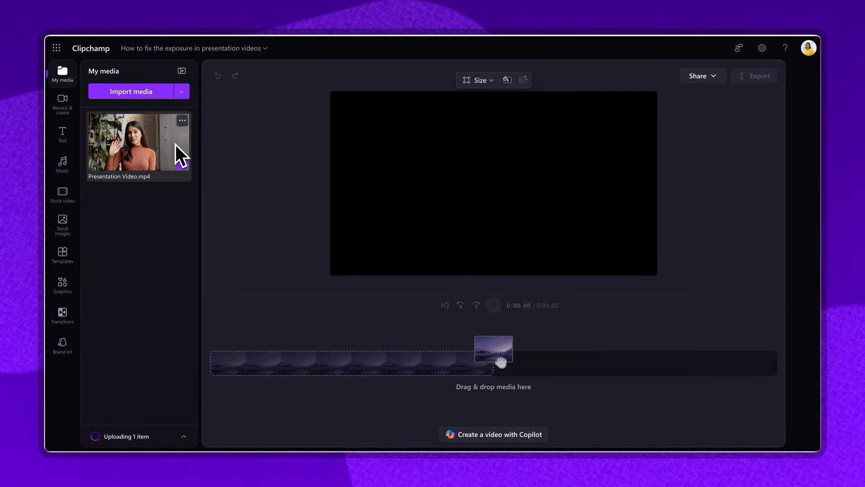
mouse_move(204, 149)
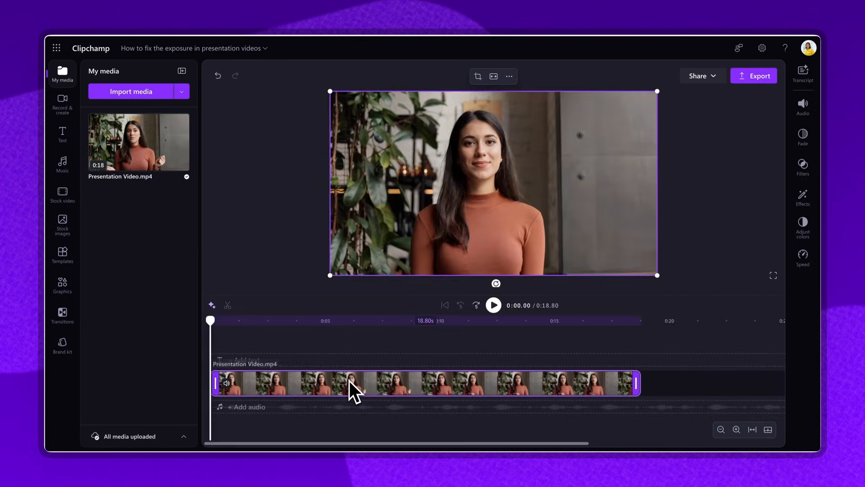
mouse_move(386, 389)
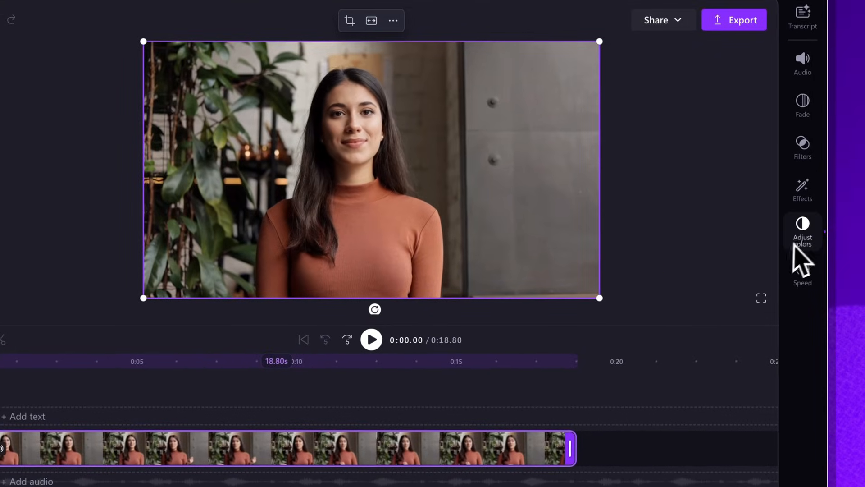
Show the clip's colour adjustment settings with exposure raised above neutral
click(802, 226)
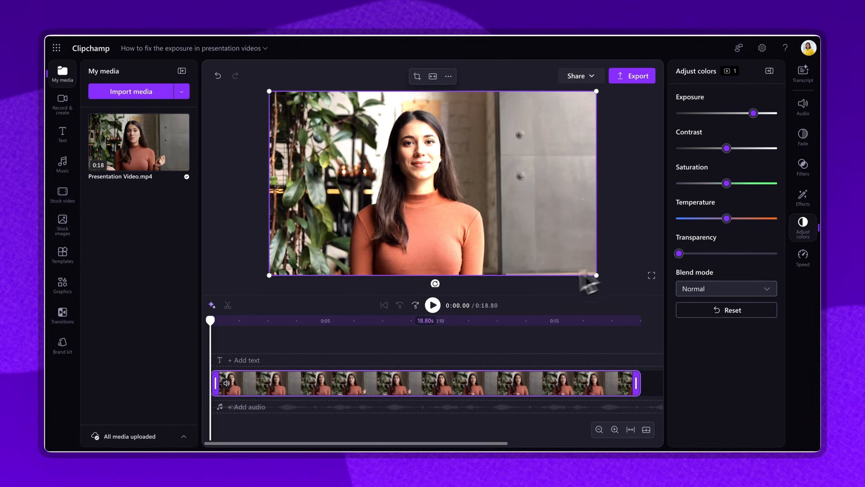
mouse_move(434, 305)
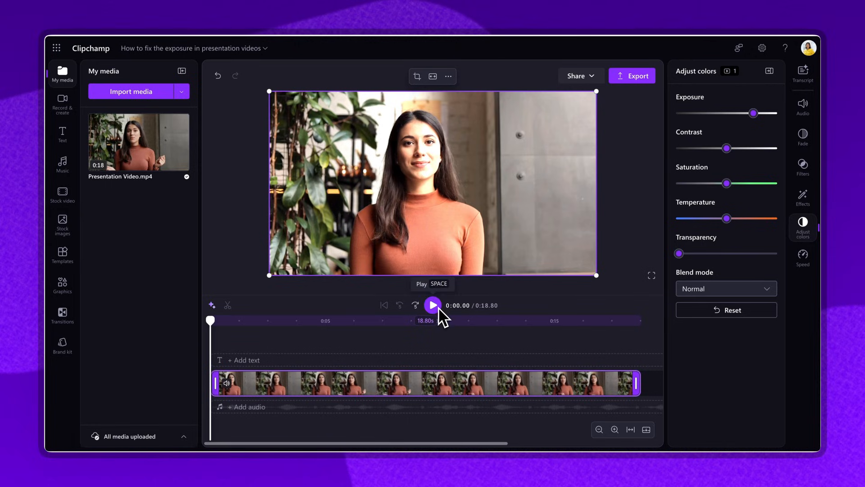
Preview a few seconds of the brightened clip, then ease the exposure slightly lower
click(433, 305)
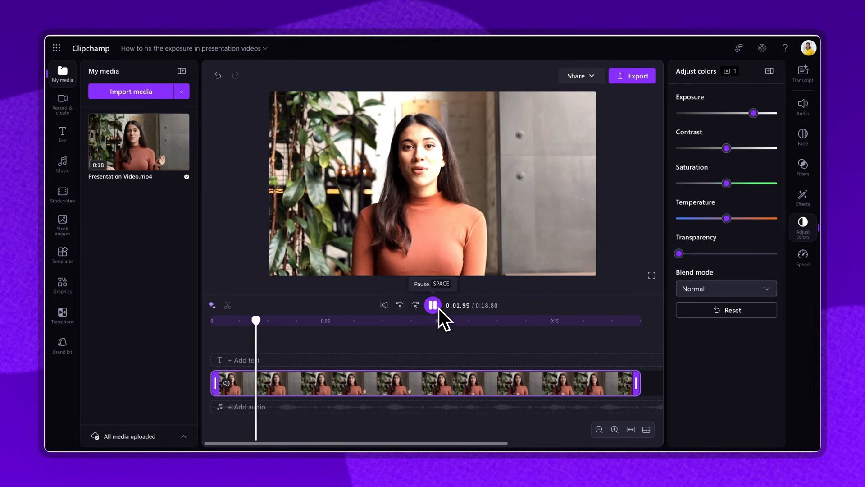
click(433, 306)
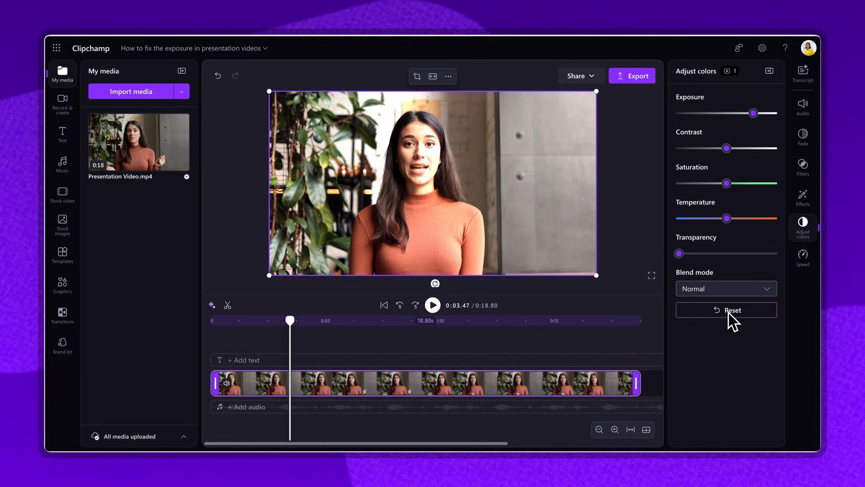
click(733, 309)
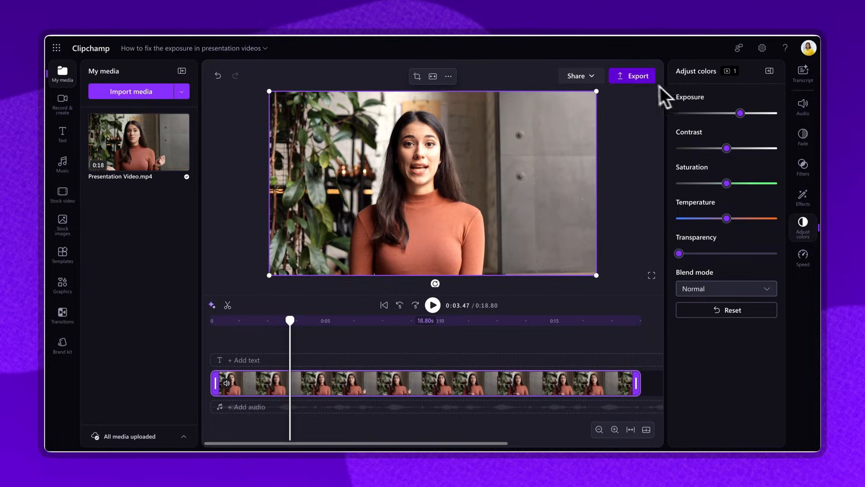
Start exporting the video as 1080p MP4 stored to OneDrive
click(632, 76)
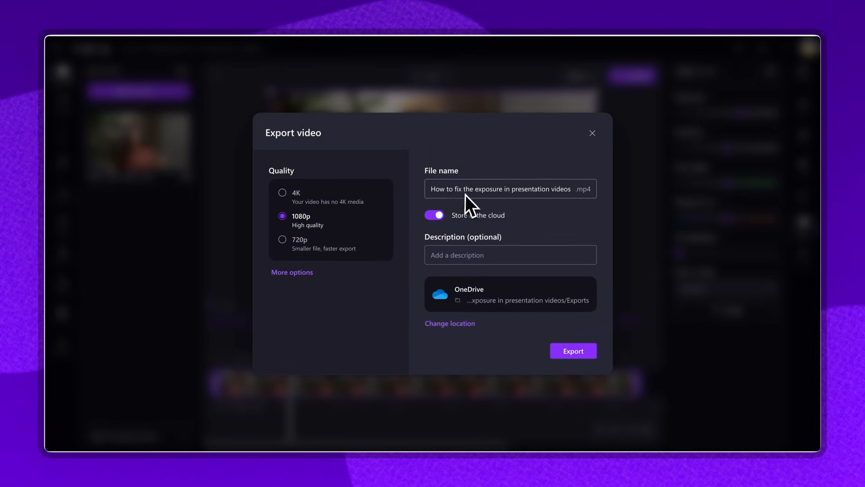
mouse_move(495, 264)
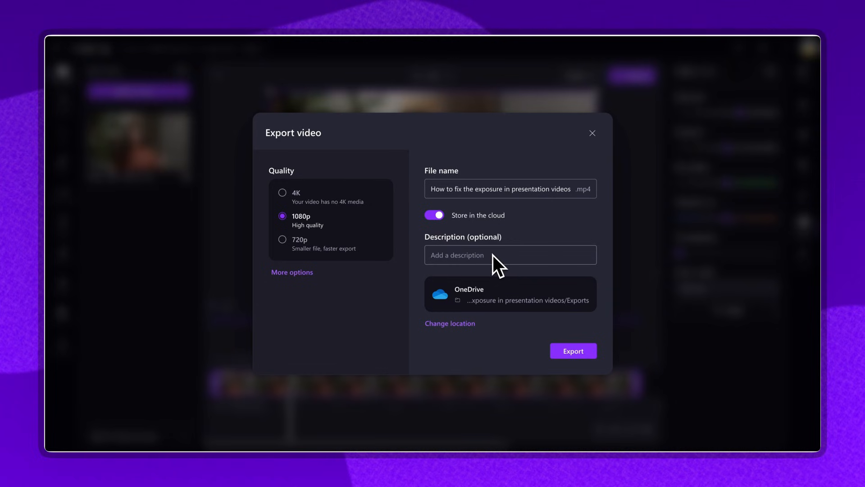
click(573, 350)
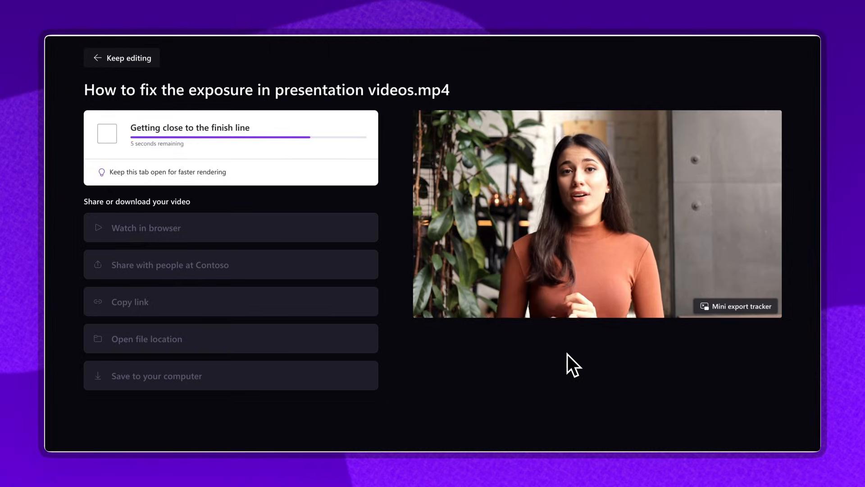